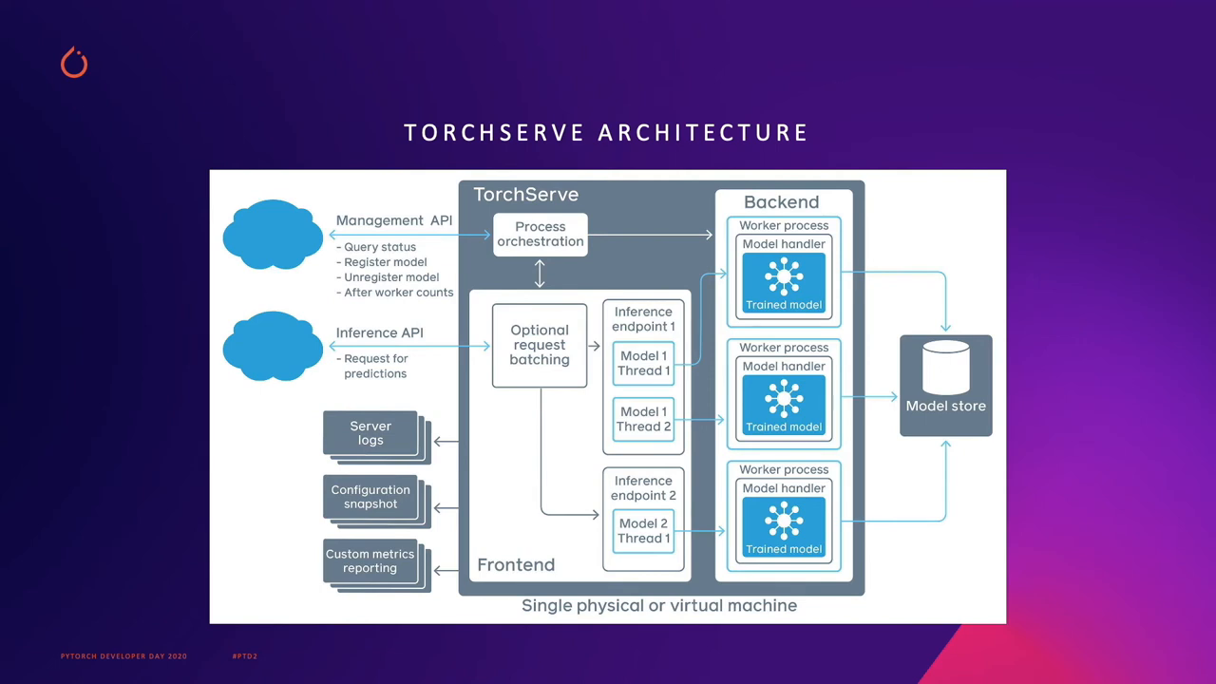
pyautogui.press('Right')
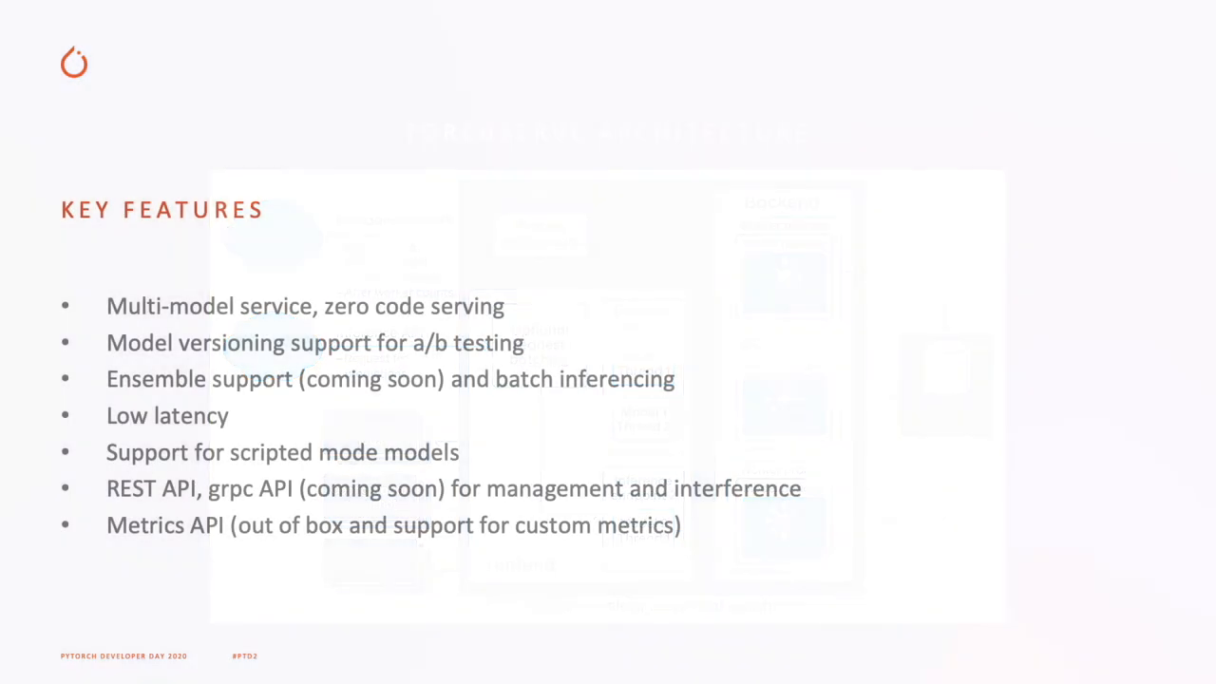